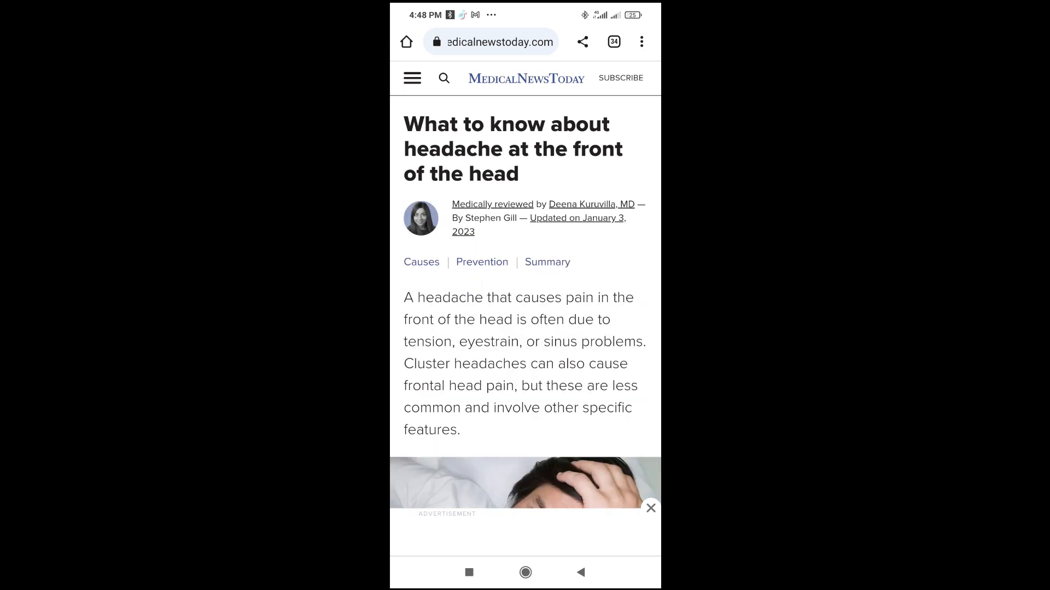
- Scroll the frontal headache article down to the '1. Tension headache' section
{"action": "scroll", "scroll_direction": "down", "scroll_amount": 3}
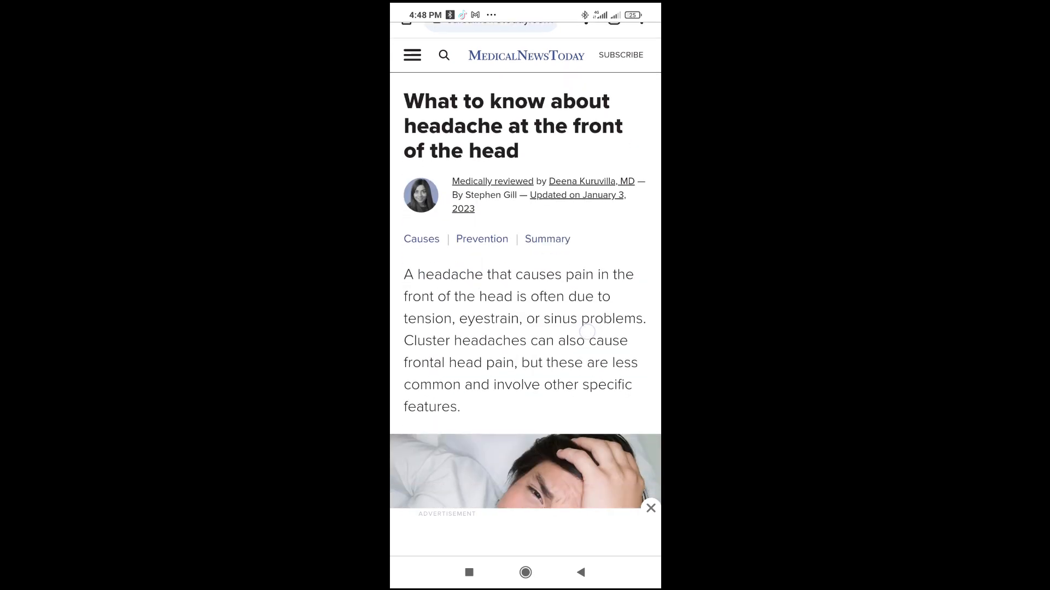
{"action": "scroll", "scroll_direction": "down", "scroll_amount": 3}
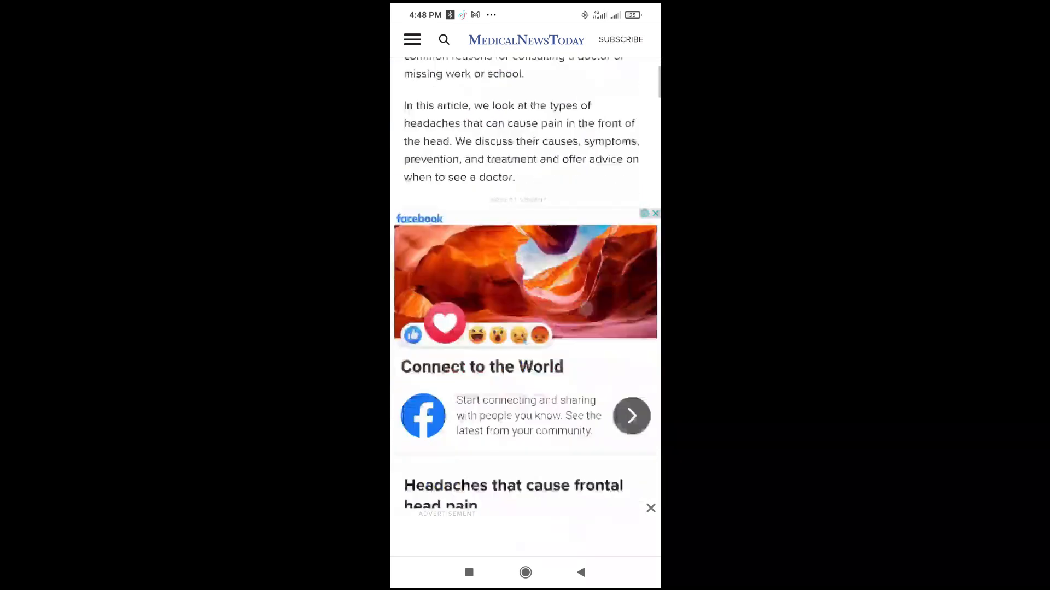
{"action": "scroll", "scroll_direction": "down", "scroll_amount": 3}
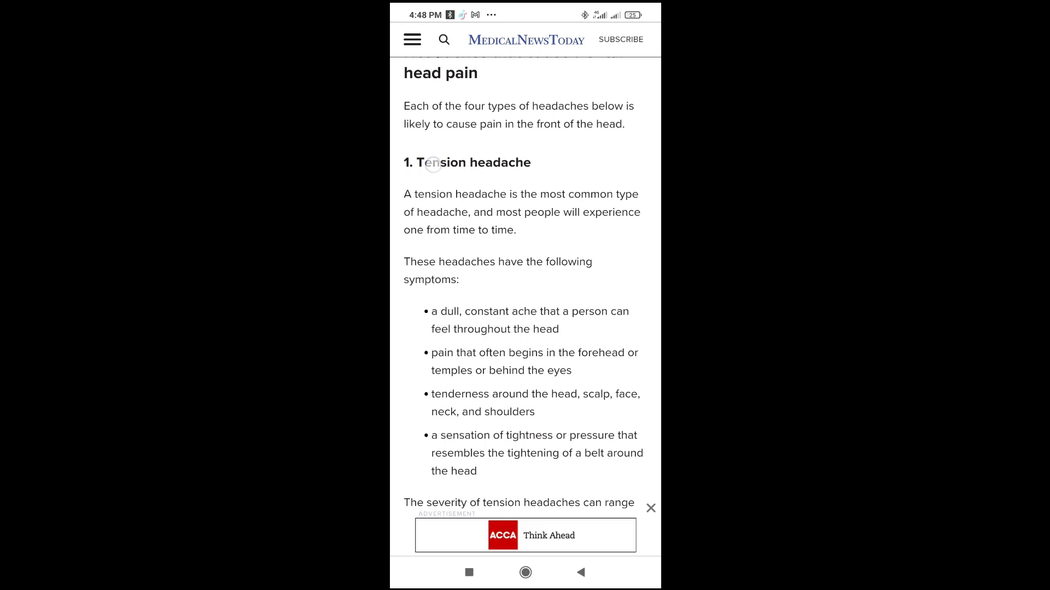
- Select the Tension headache section from its heading through the symptoms list
{"action": "double_click", "coordinate": [435, 163]}
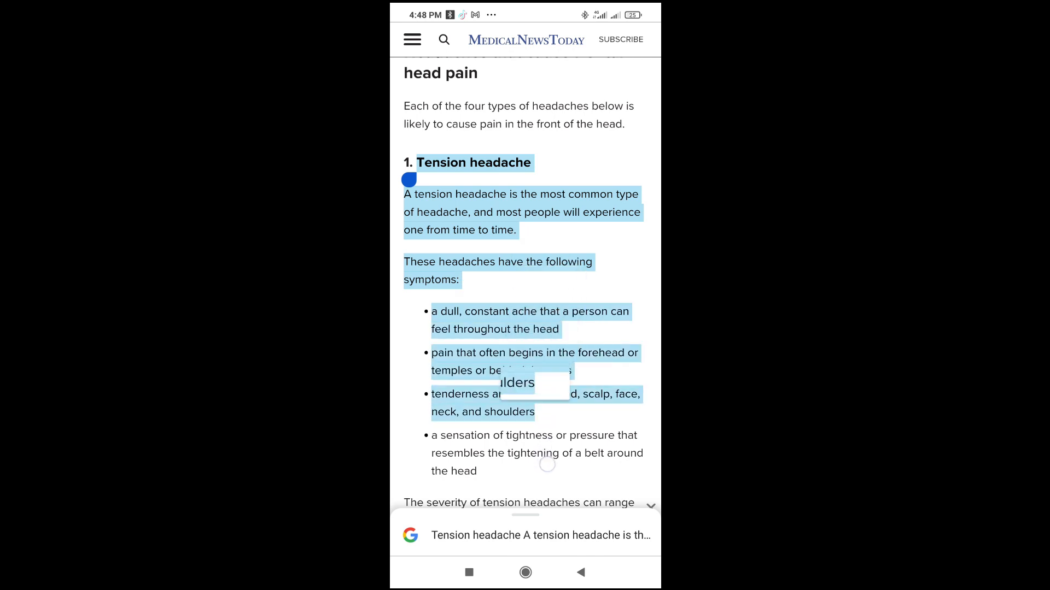
{"action": "left_click_drag", "start_coordinate": [546, 464], "coordinate": [484, 488]}
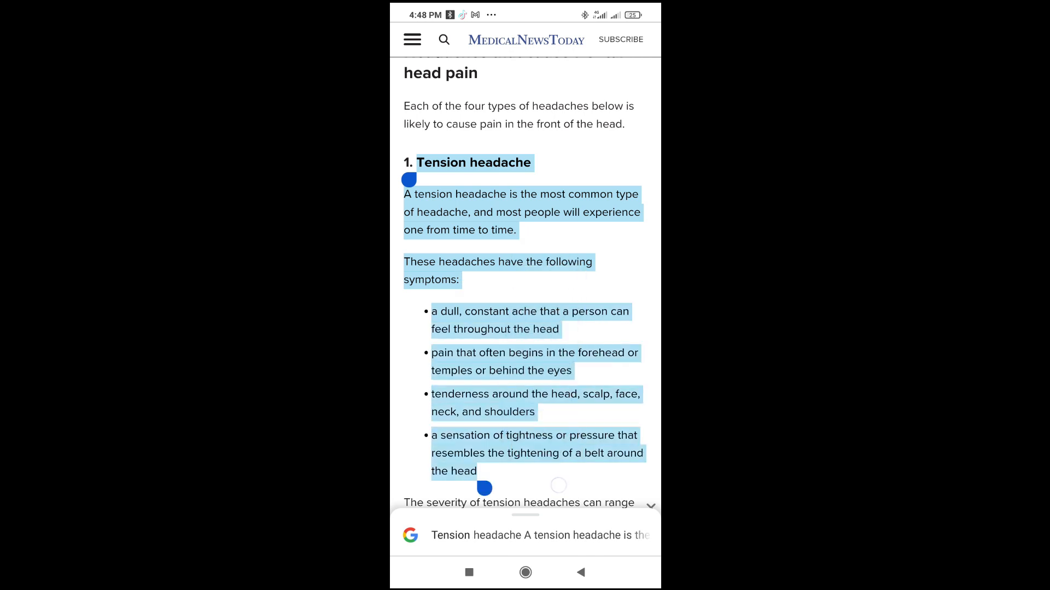
{"action": "scroll", "scroll_direction": "down", "scroll_amount": 3}
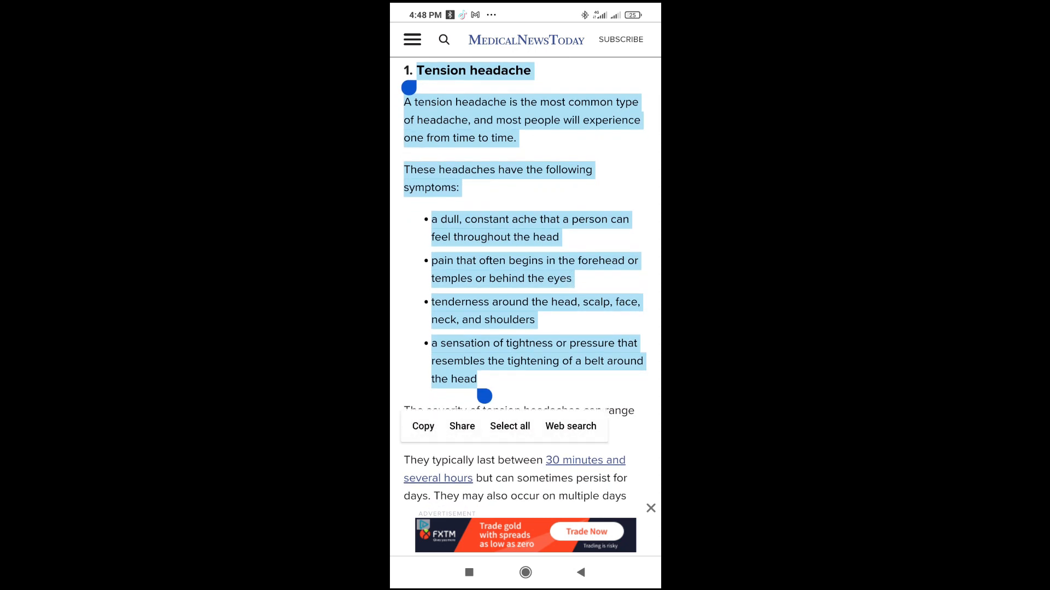
{"action": "scroll", "scroll_direction": "down", "scroll_amount": 3}
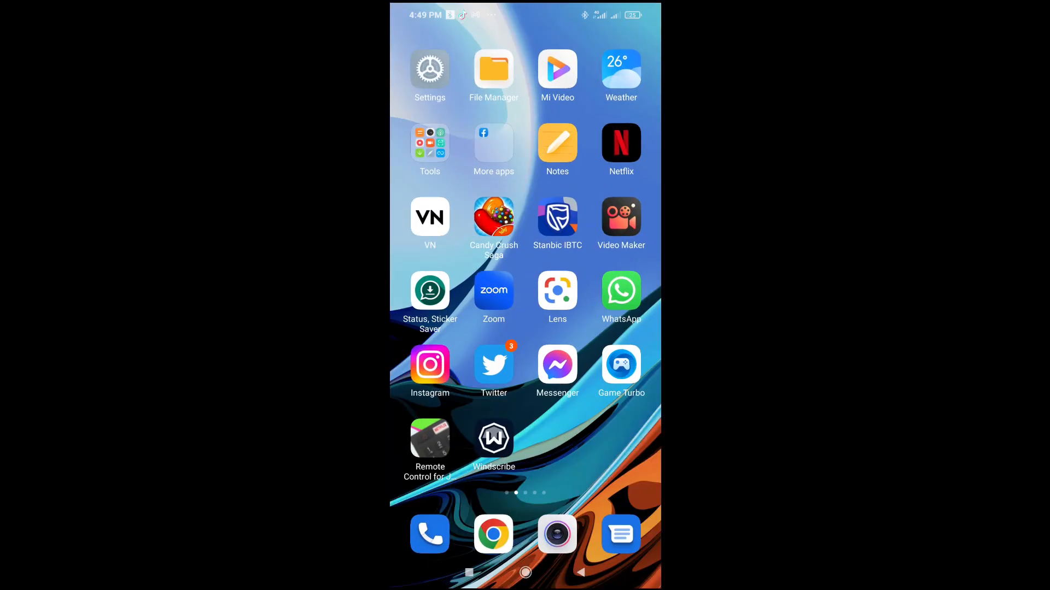
- Launch WhatsApp and open the chat with Hayaanda Mtn
{"action": "left_click", "coordinate": [621, 290]}
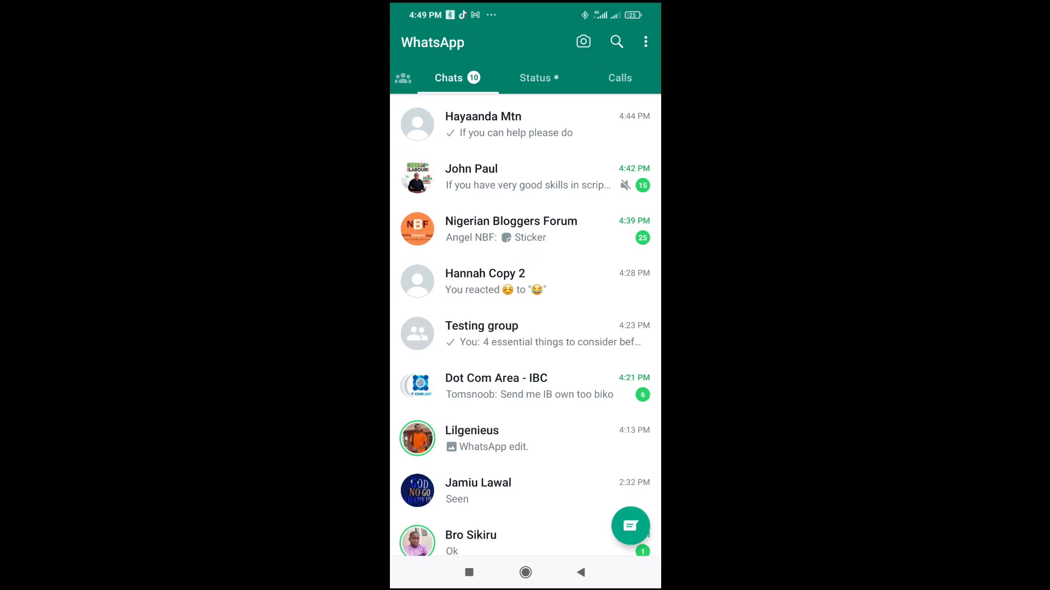
{"action": "left_click", "coordinate": [503, 125]}
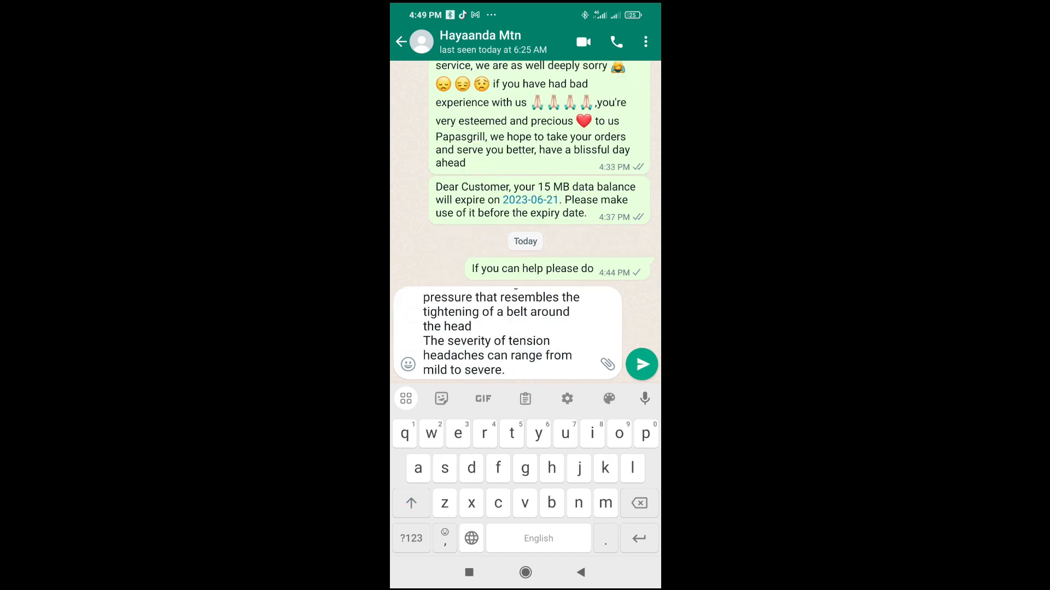
{"action": "left_click", "coordinate": [641, 364]}
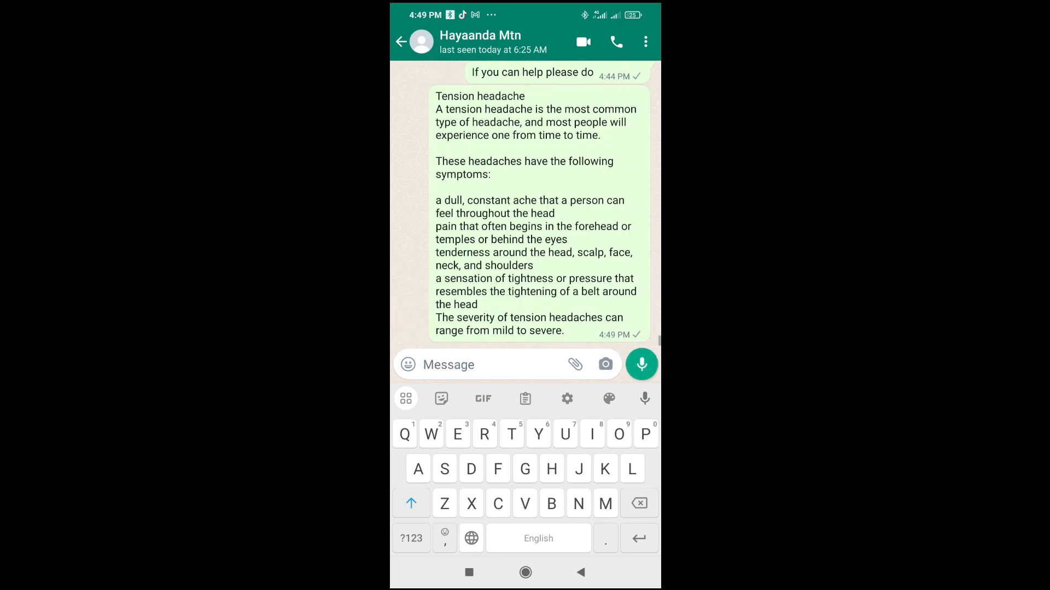